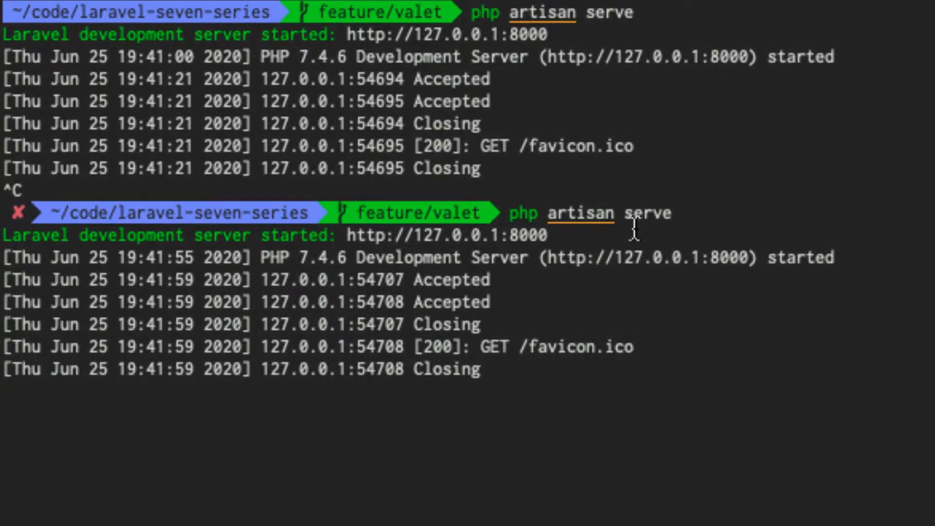
Step: Stop the artisan dev server with Ctrl+C, reload 127.0.0.1:8000, and switch to the Laravel Installation docs
key(ctrl+c)
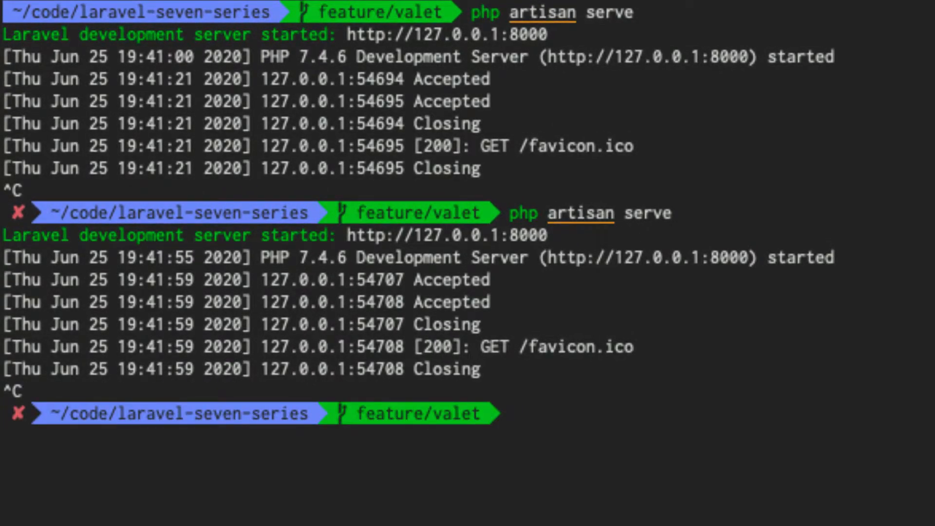
mouse_move(634, 232)
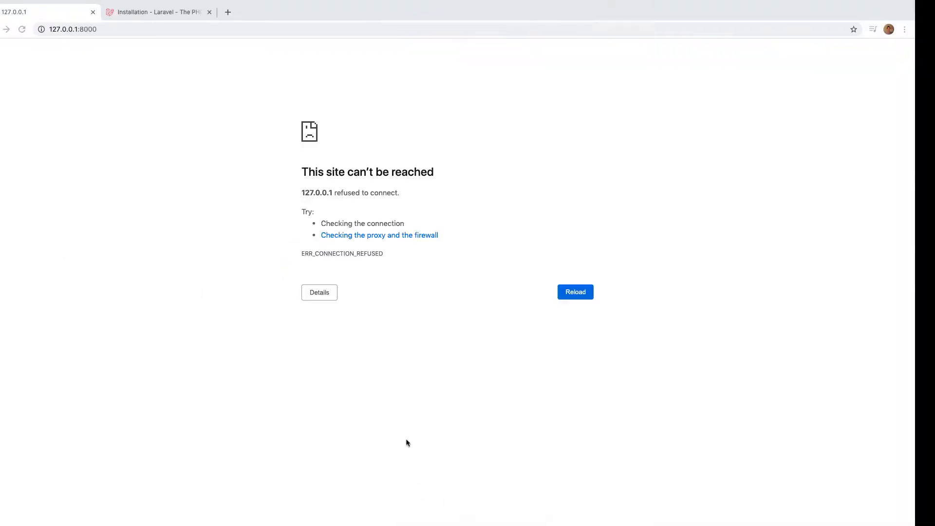
click(574, 291)
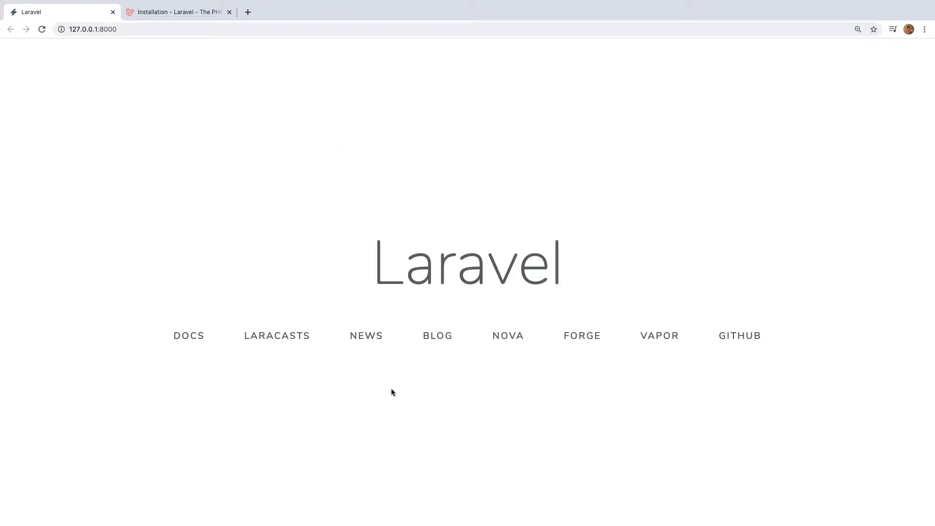
click(177, 12)
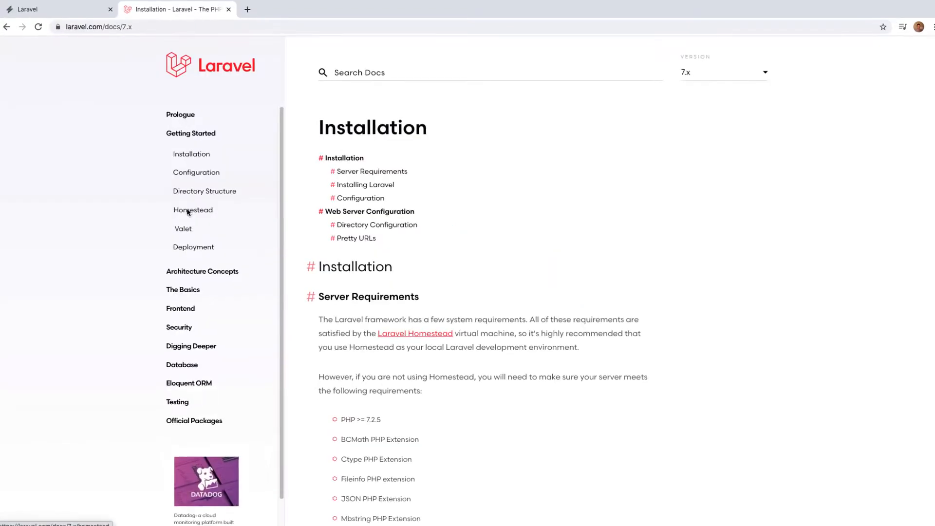
Step: Navigate from the Homestead page to the Valet documentation page in the docs sidebar
click(193, 210)
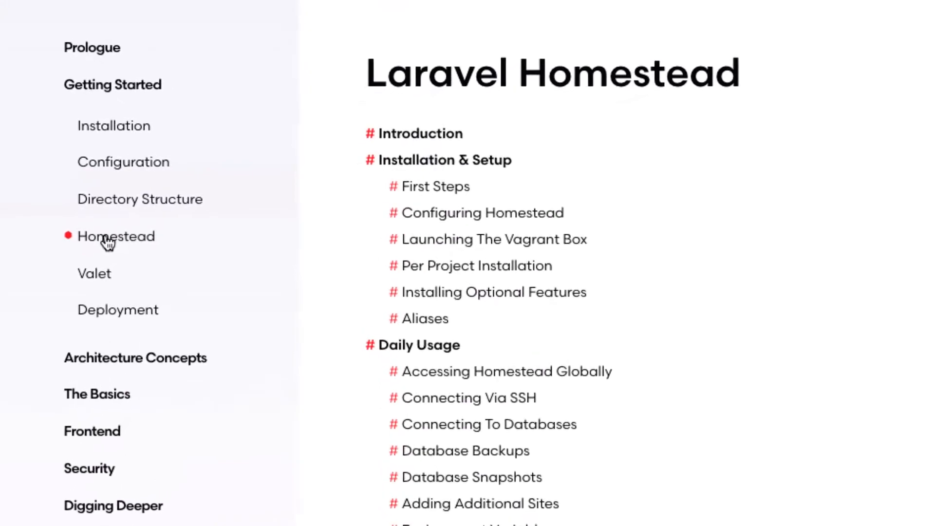
click(93, 273)
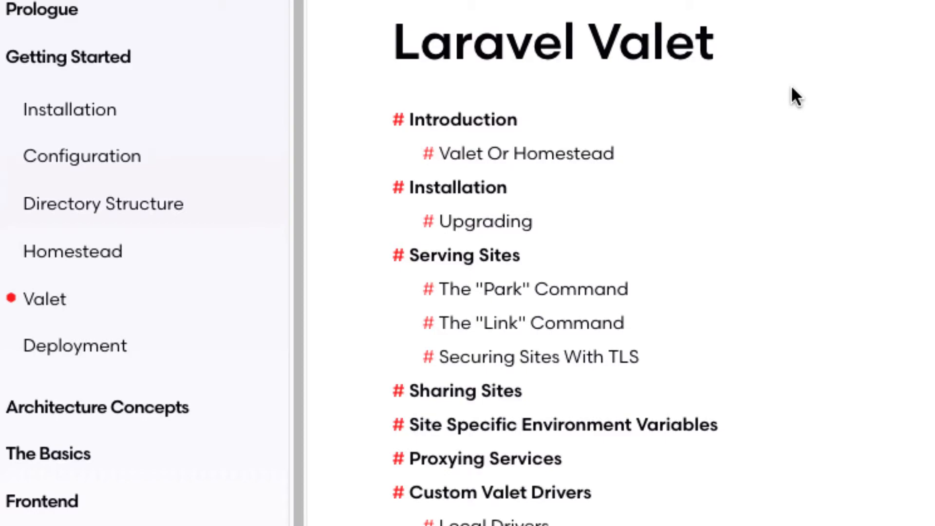
mouse_move(783, 387)
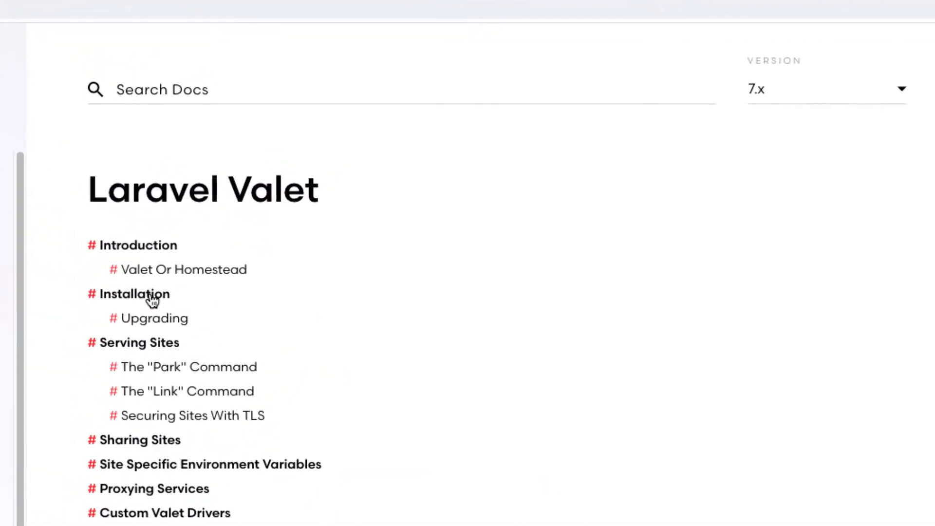
Step: Jump to Valet's Installation section and select the composer global require laravel/valet command
click(134, 293)
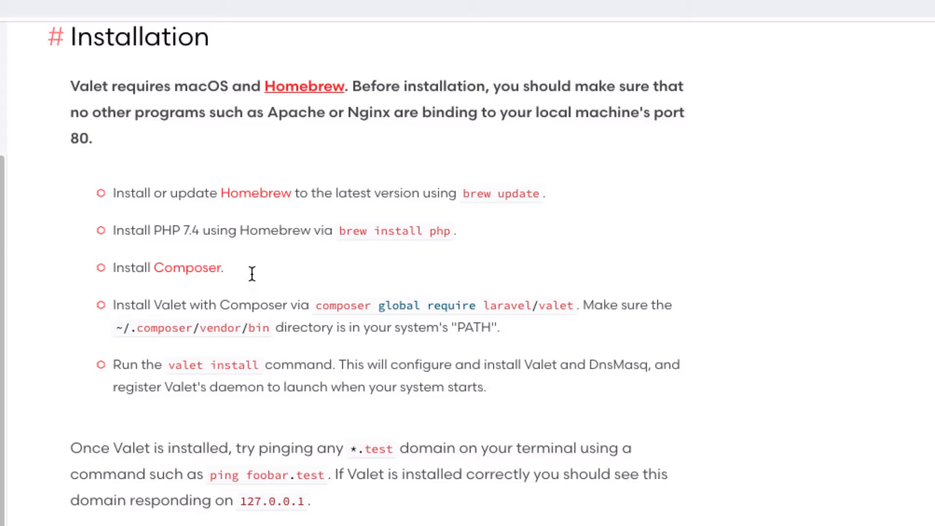
drag(113, 230, 450, 232)
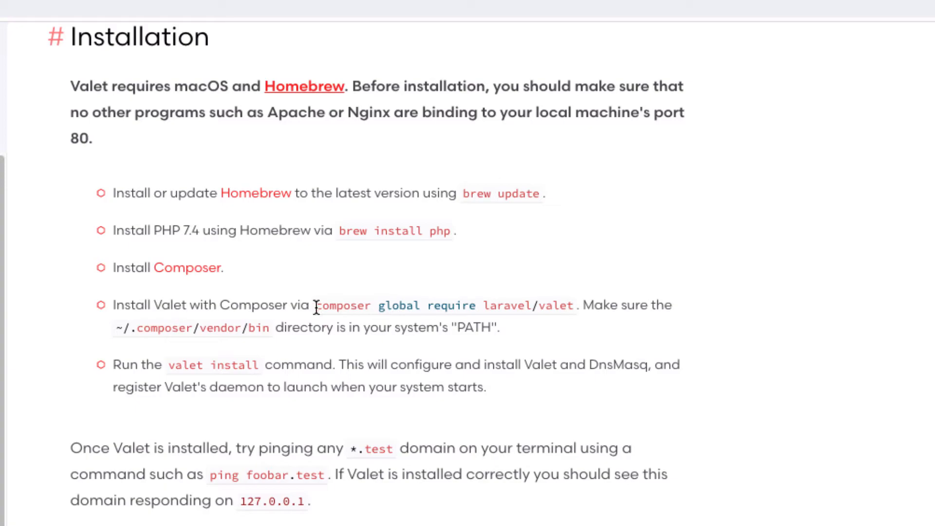
drag(314, 304, 571, 305)
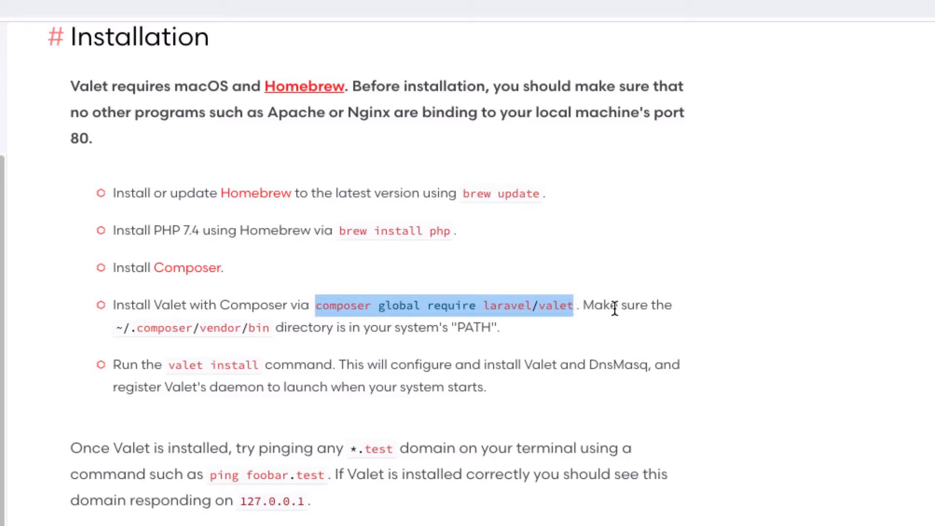
double_click(397, 305)
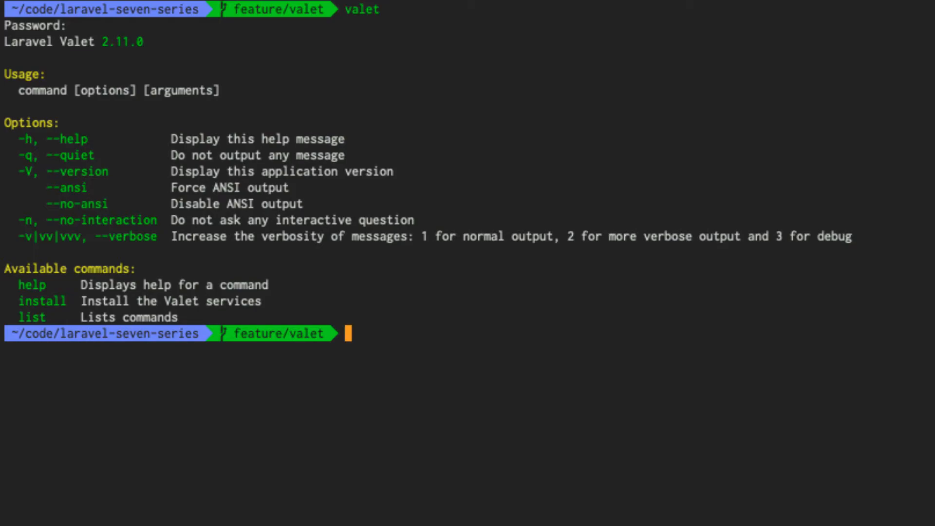
Step: Move into the ~/code directory and run sudo valet install to configure nginx, PHP and Dnsmasq
text(cd .;)
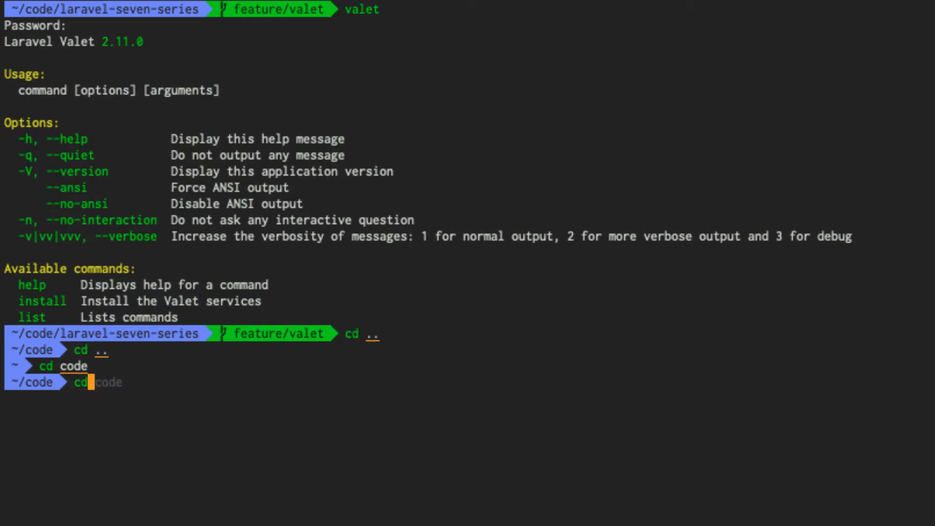
text(mkdir chrome)
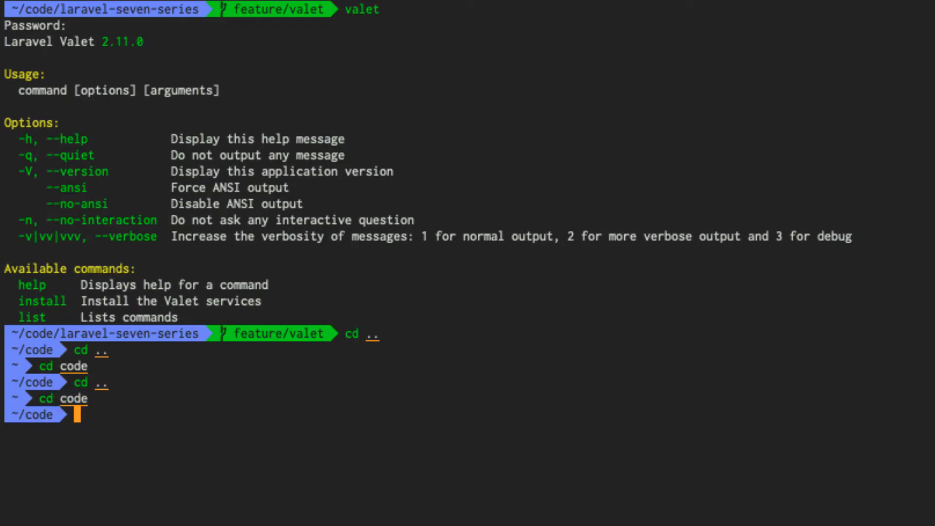
text(sudo valet install)
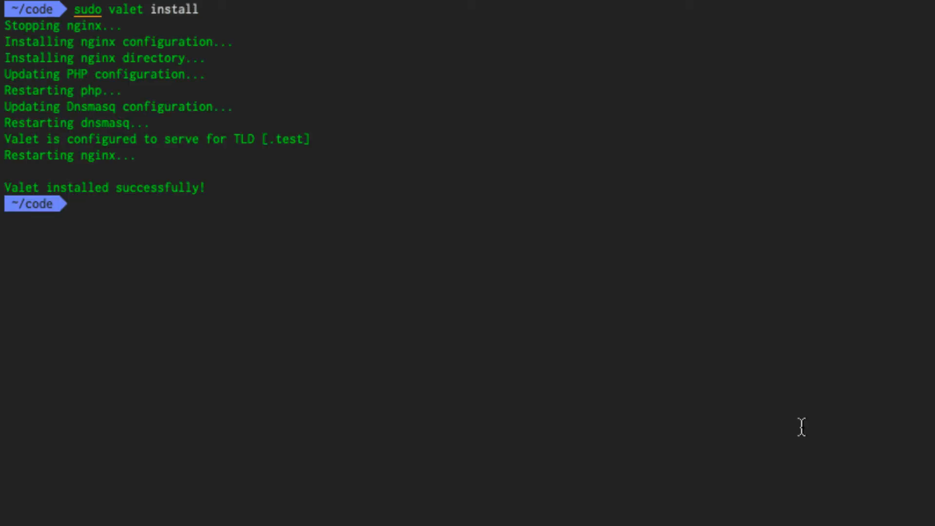
Step: List Valet's available commands and show the help for valet park
text(valet install)
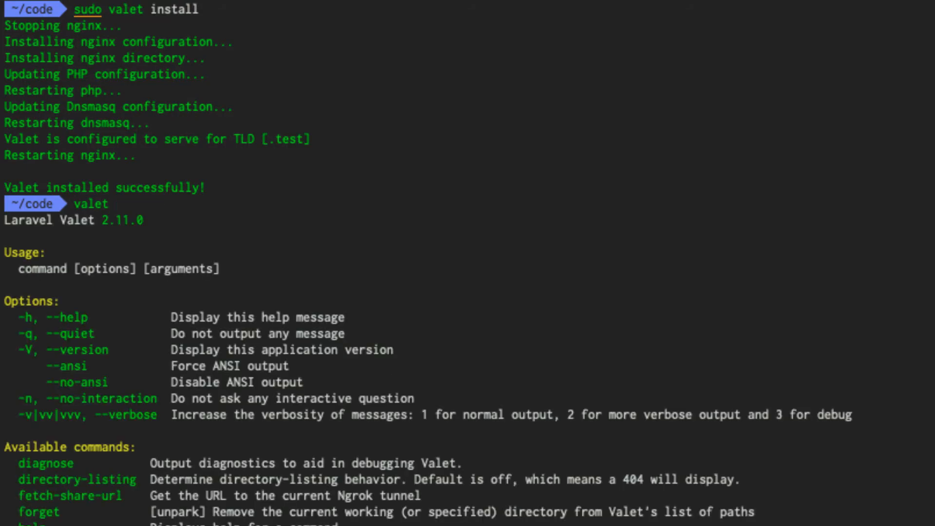
scroll(down, 3)
text(valet park --help)
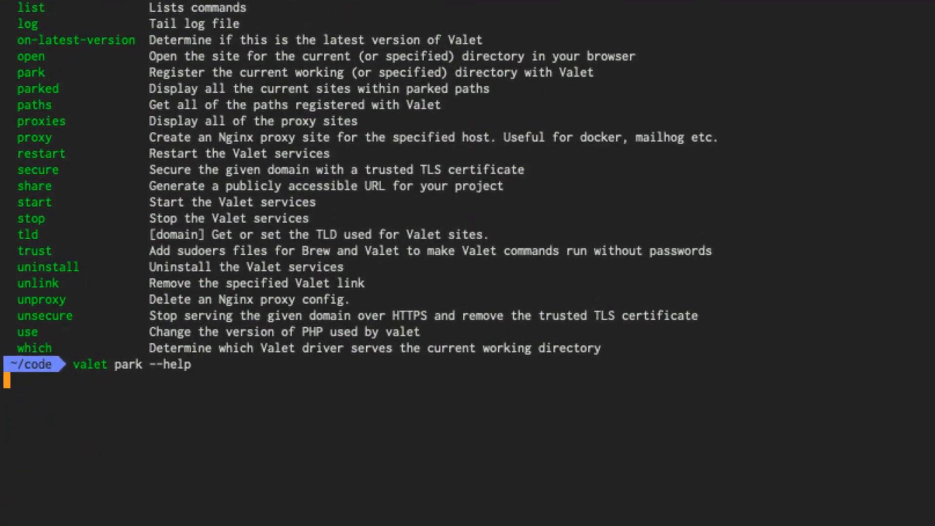
key(Enter)
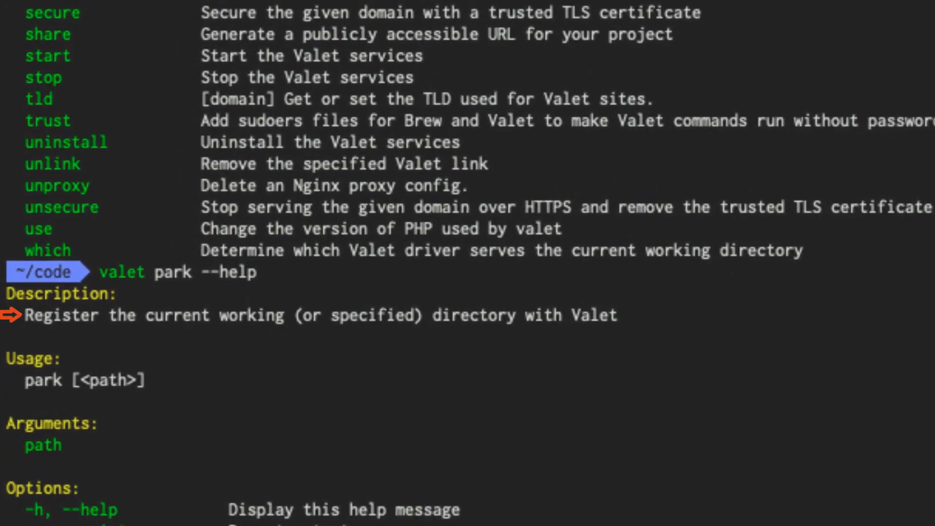
mouse_move(270, 373)
text(sudo valet park)
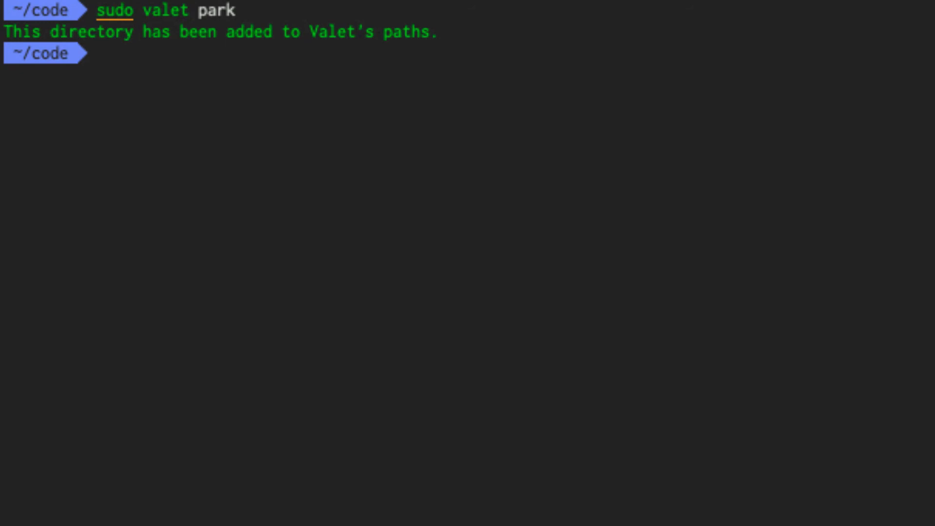
Step: Park ~/code with Valet and launch laravel-seven-series via valet open
text(valet open laravel-seven-series)
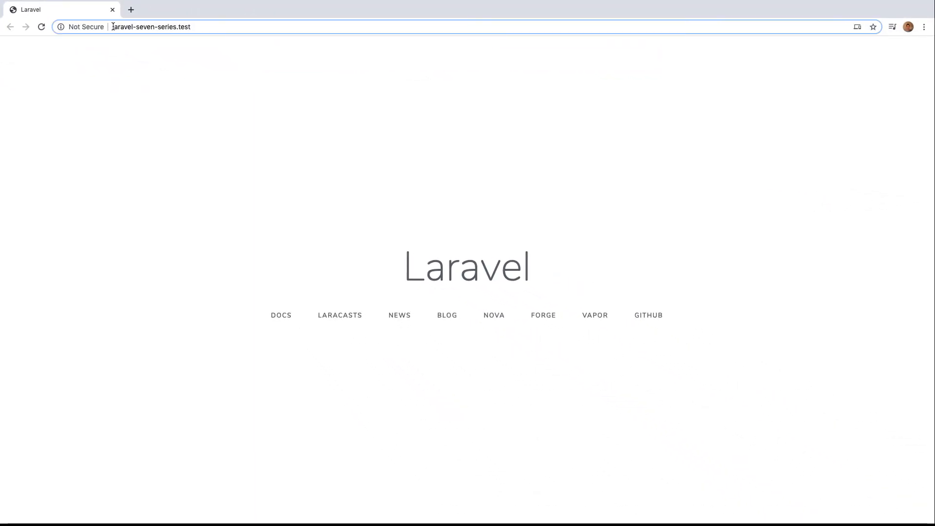
Step: Select the project name in the laravel-seven-series.test address showing the Laravel welcome page
double_click(143, 27)
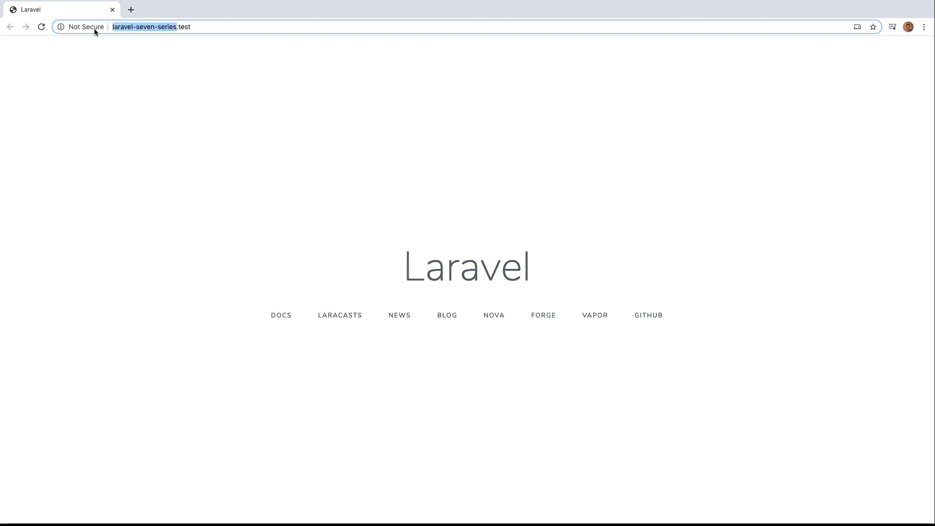